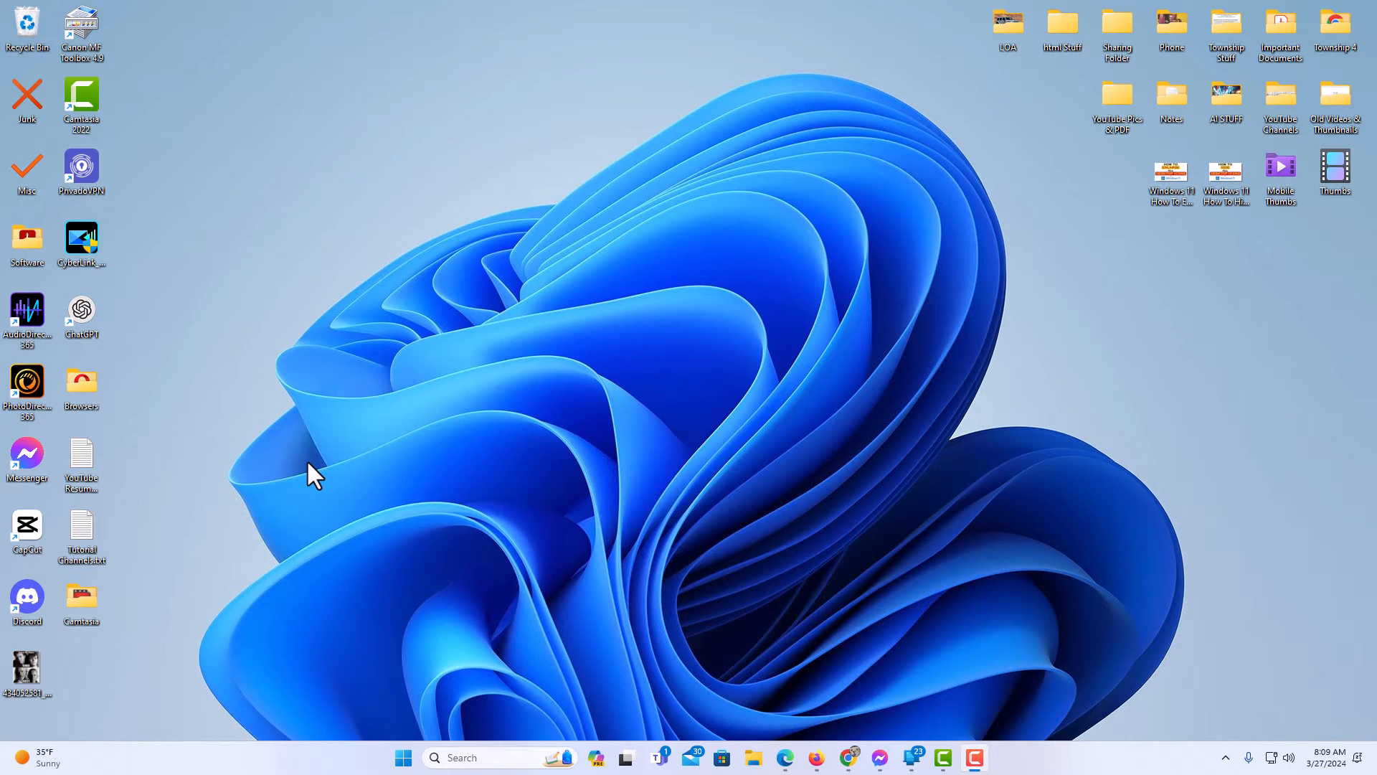
mouse_move(277, 332)
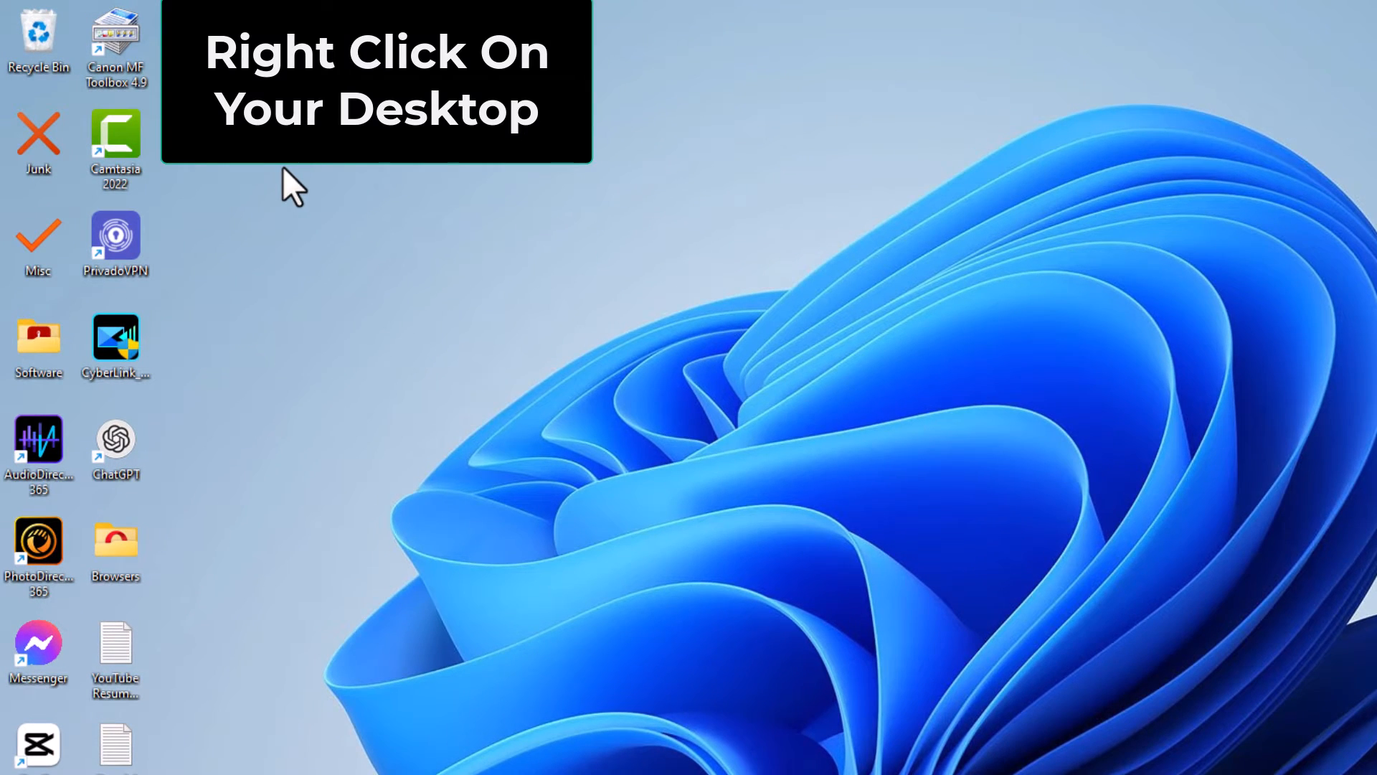
Step: Switch the desktop icons to Large icons from the desktop's View menu
right_click(294, 184)
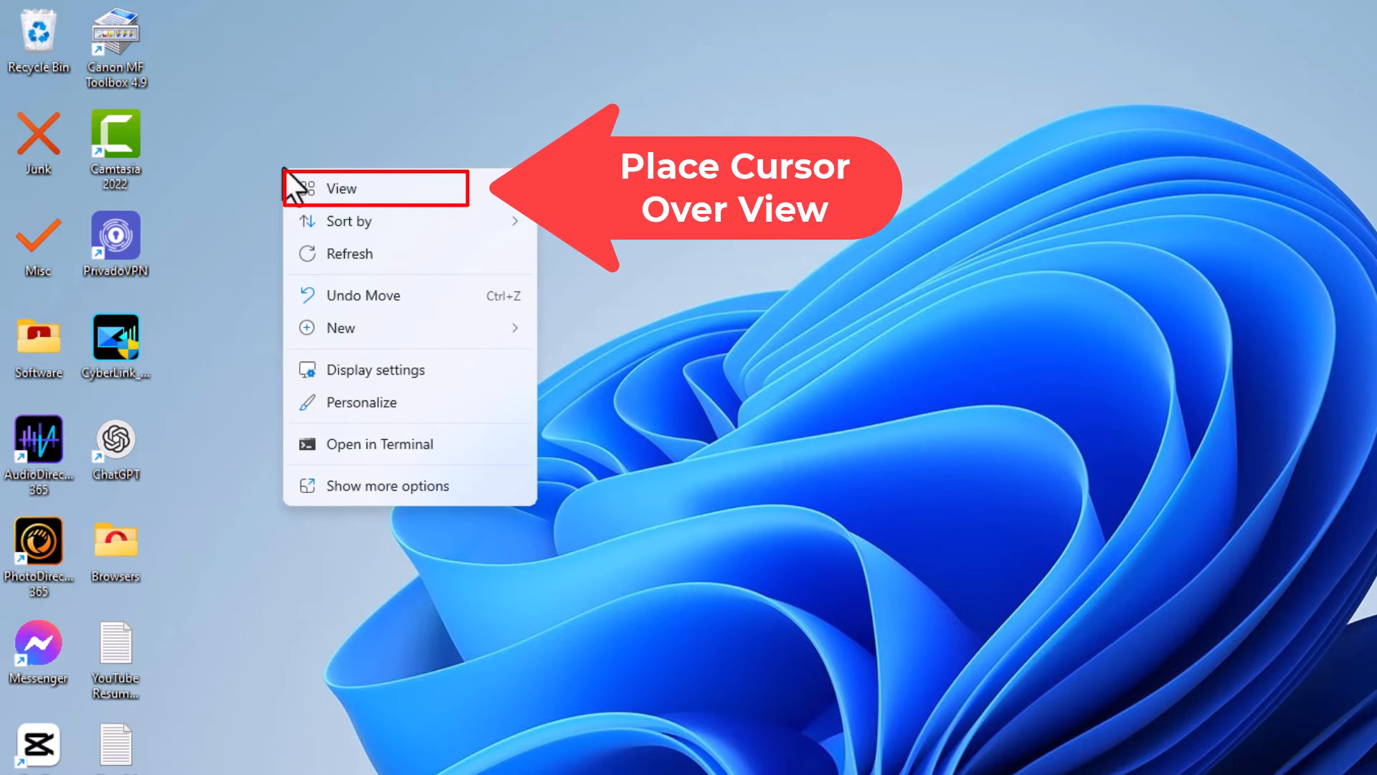
mouse_move(343, 188)
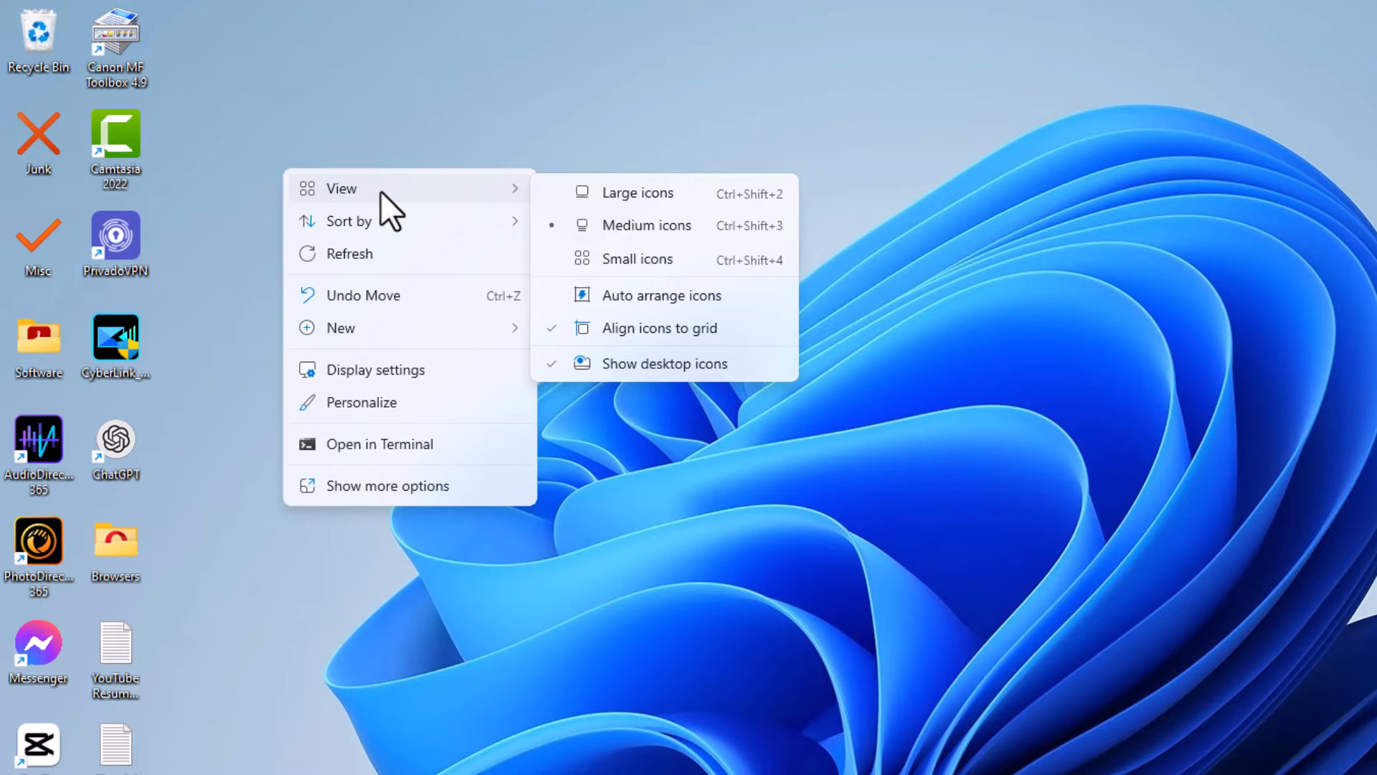
mouse_move(720, 226)
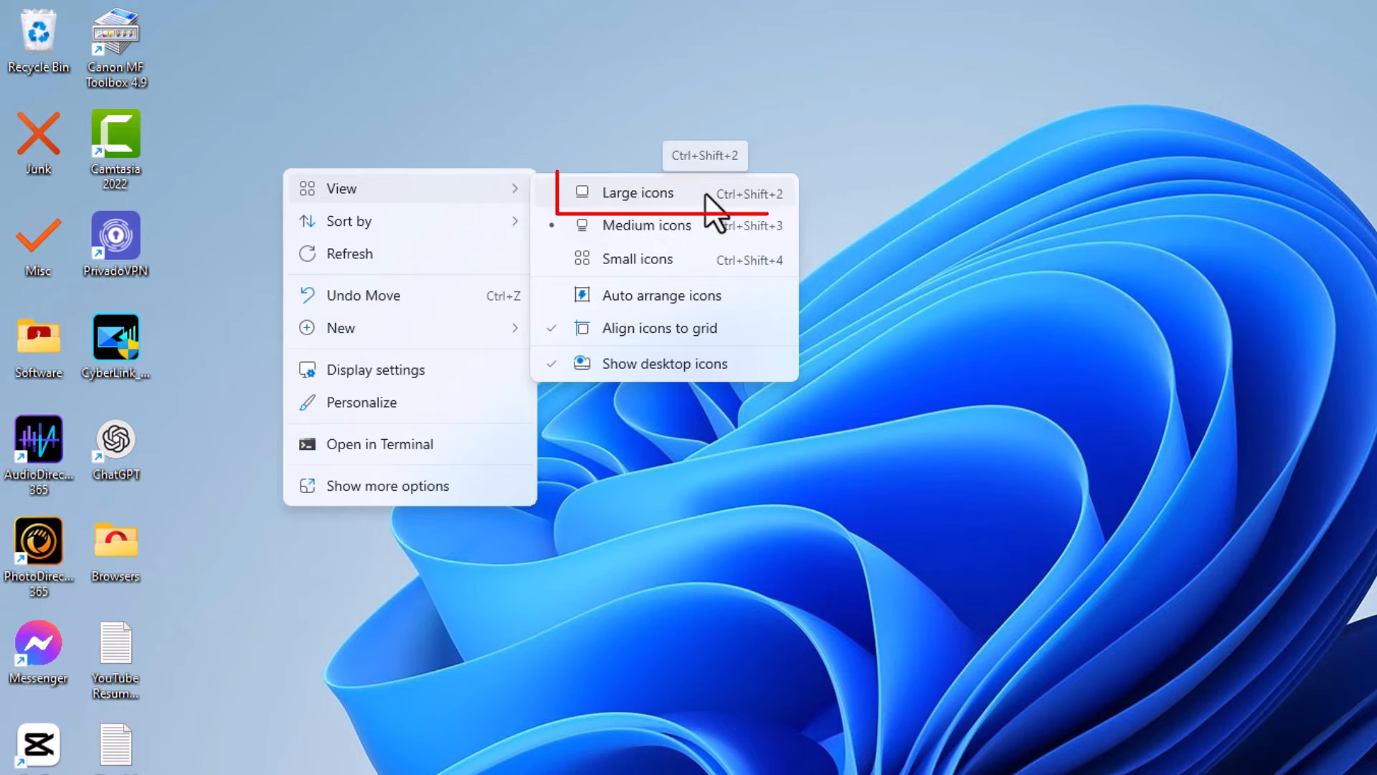
left_click(637, 193)
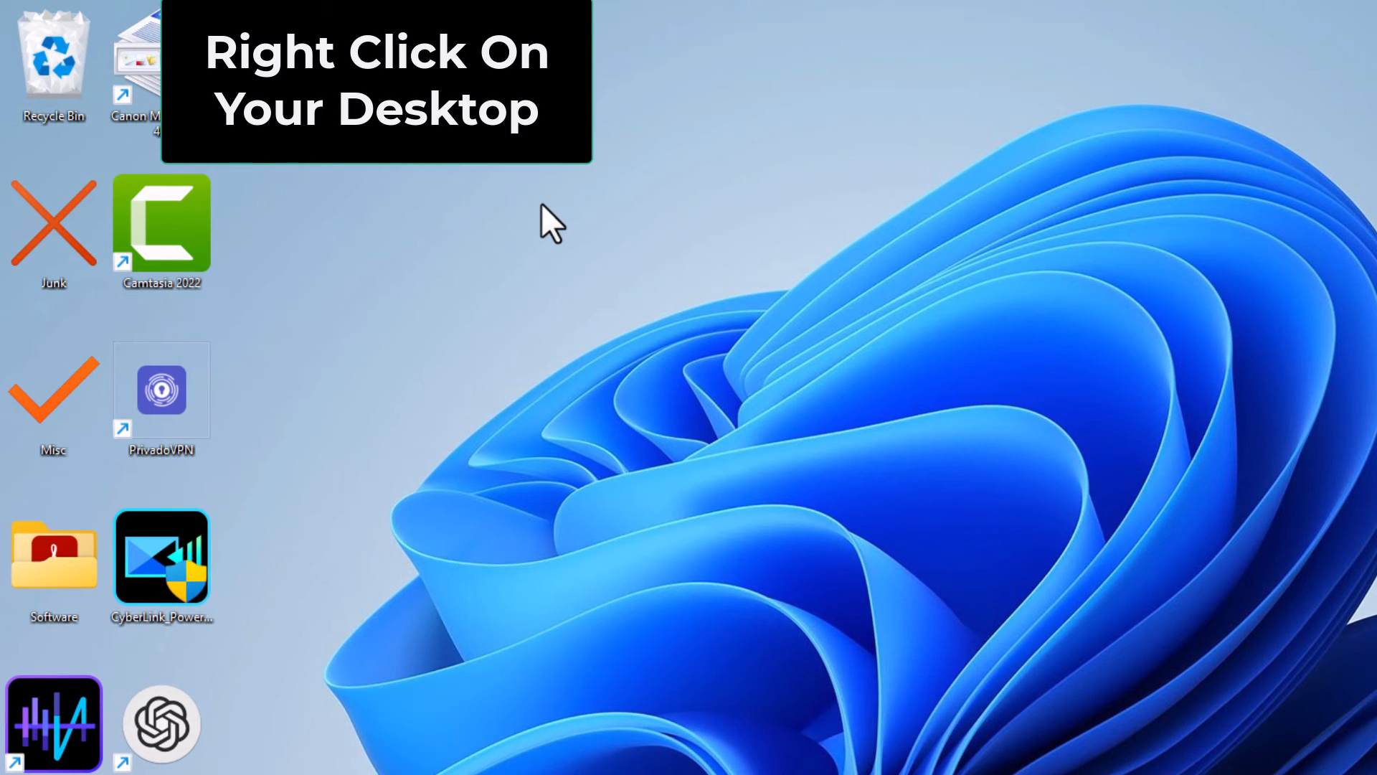
Step: Switch the desktop icons to Small icons from the desktop's View menu
right_click(549, 224)
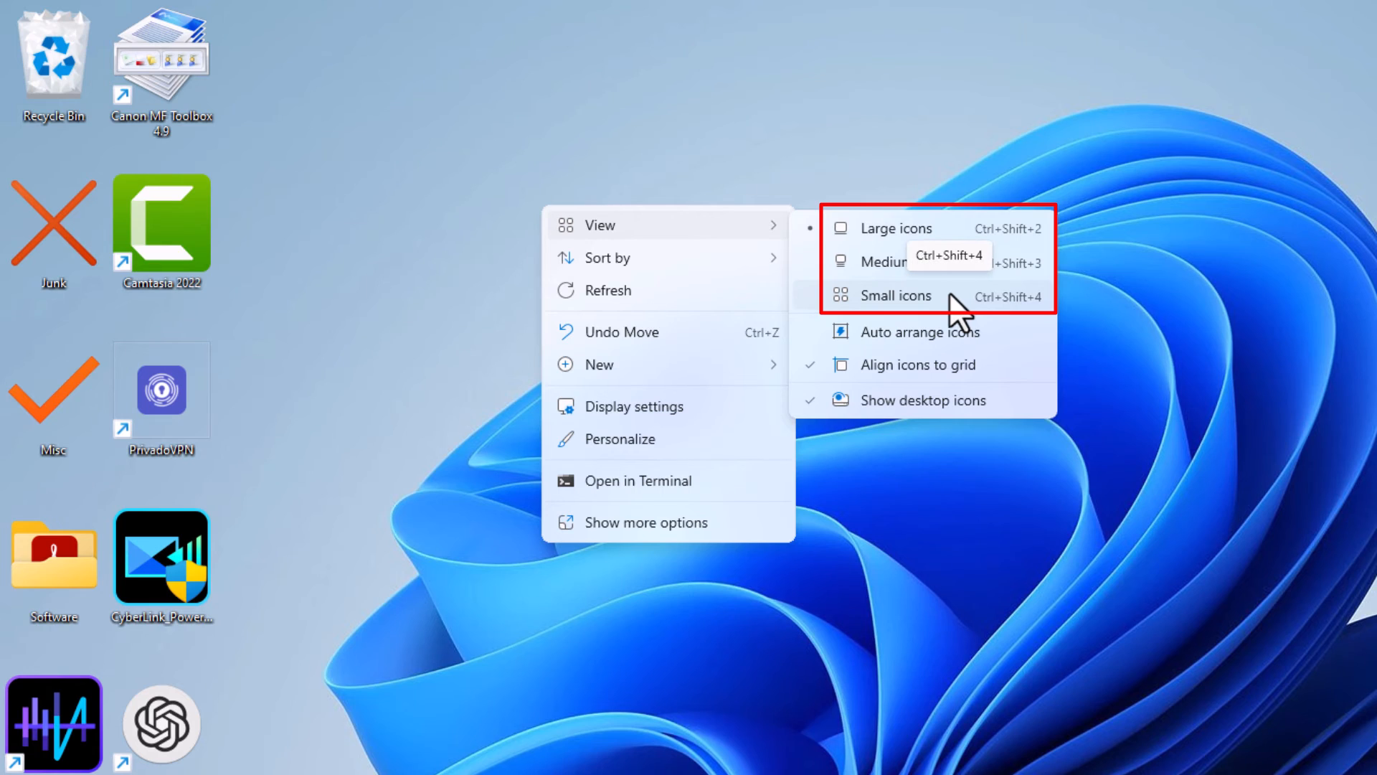
left_click(897, 295)
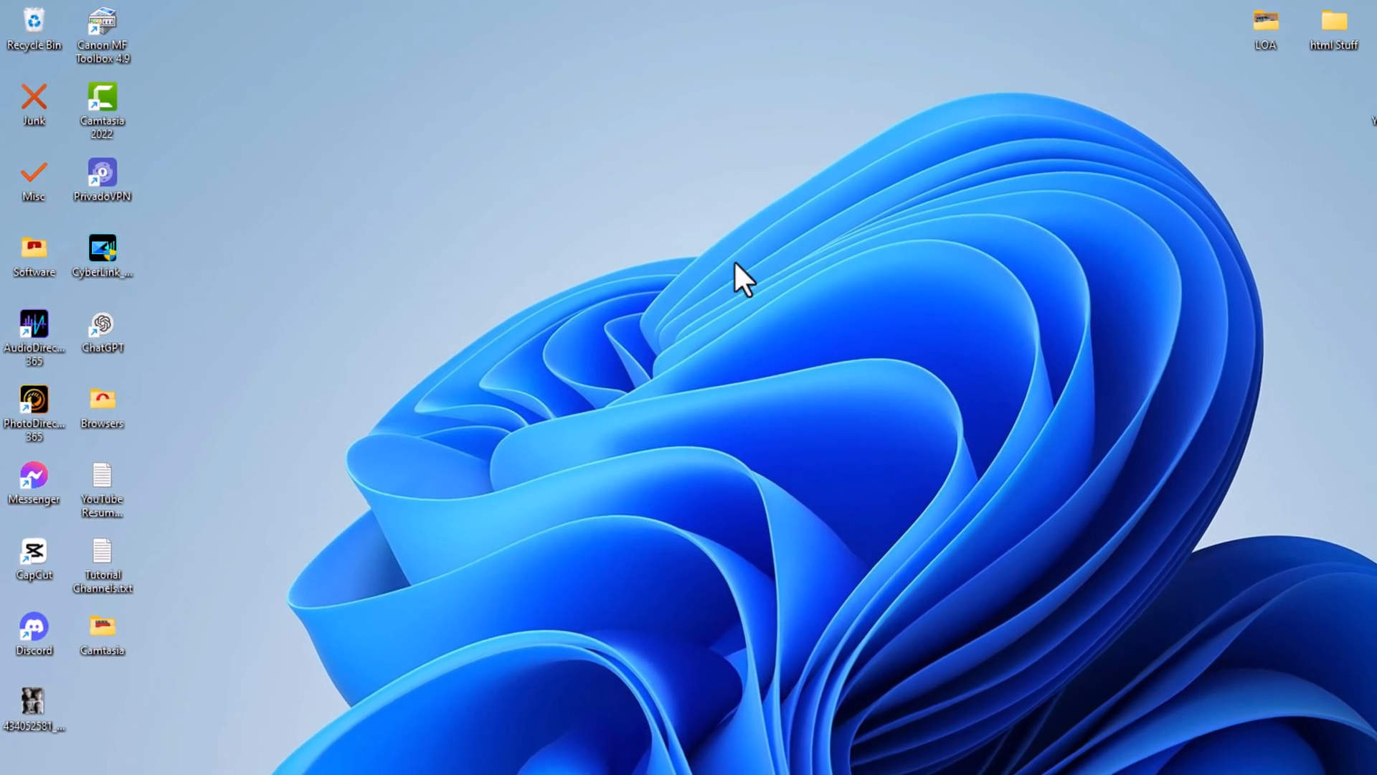